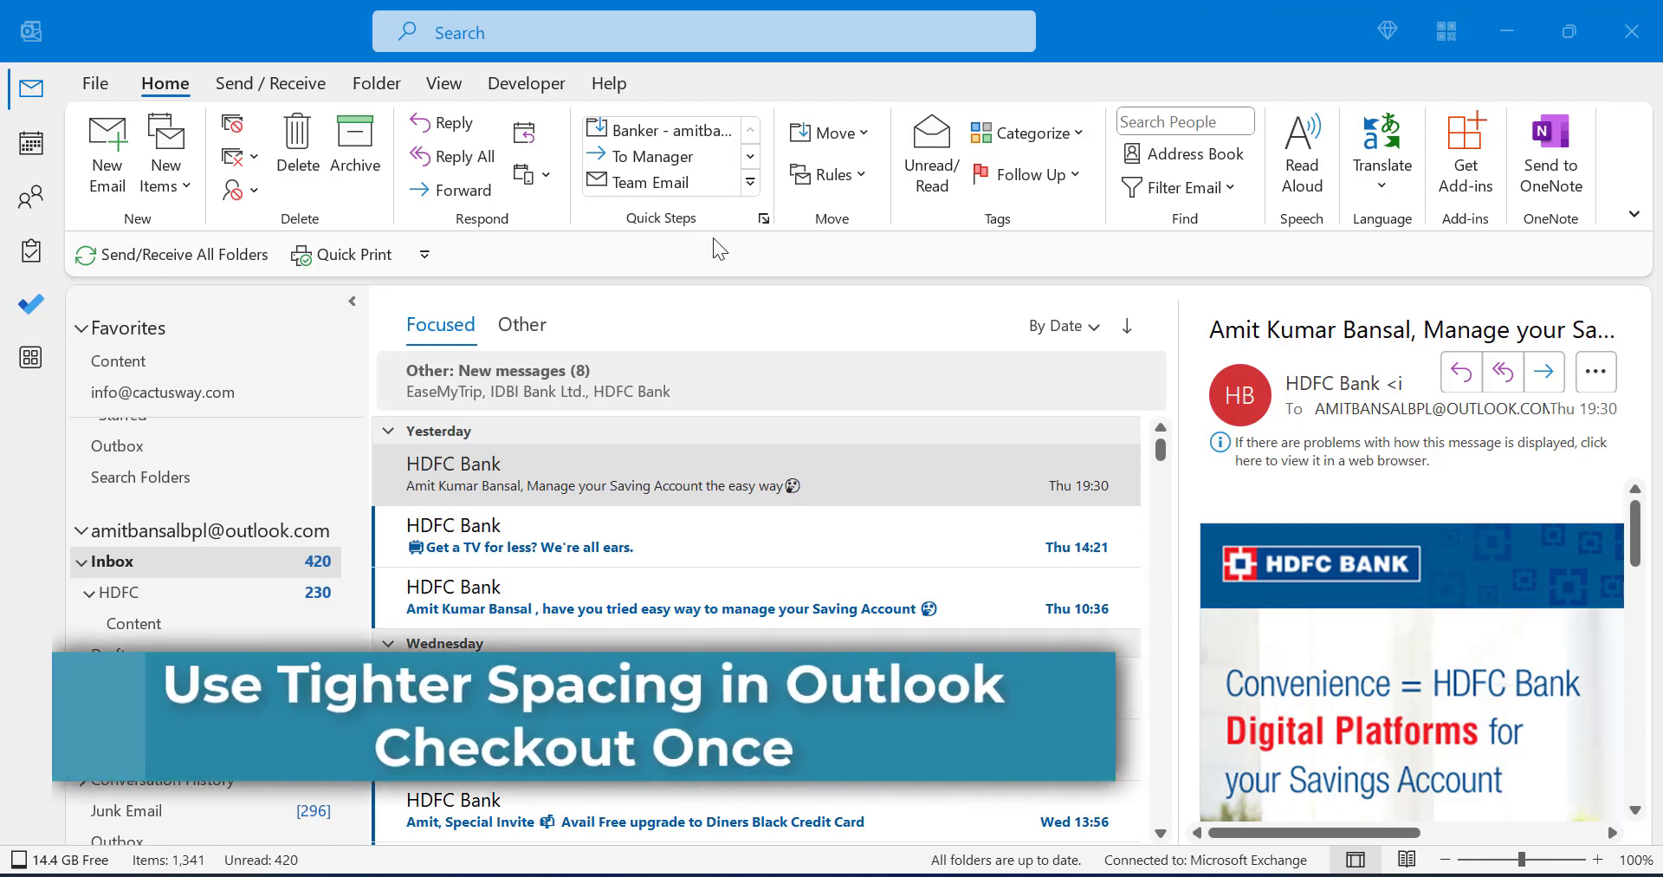
{"action": "mouse_move", "coordinate": [417, 486]}
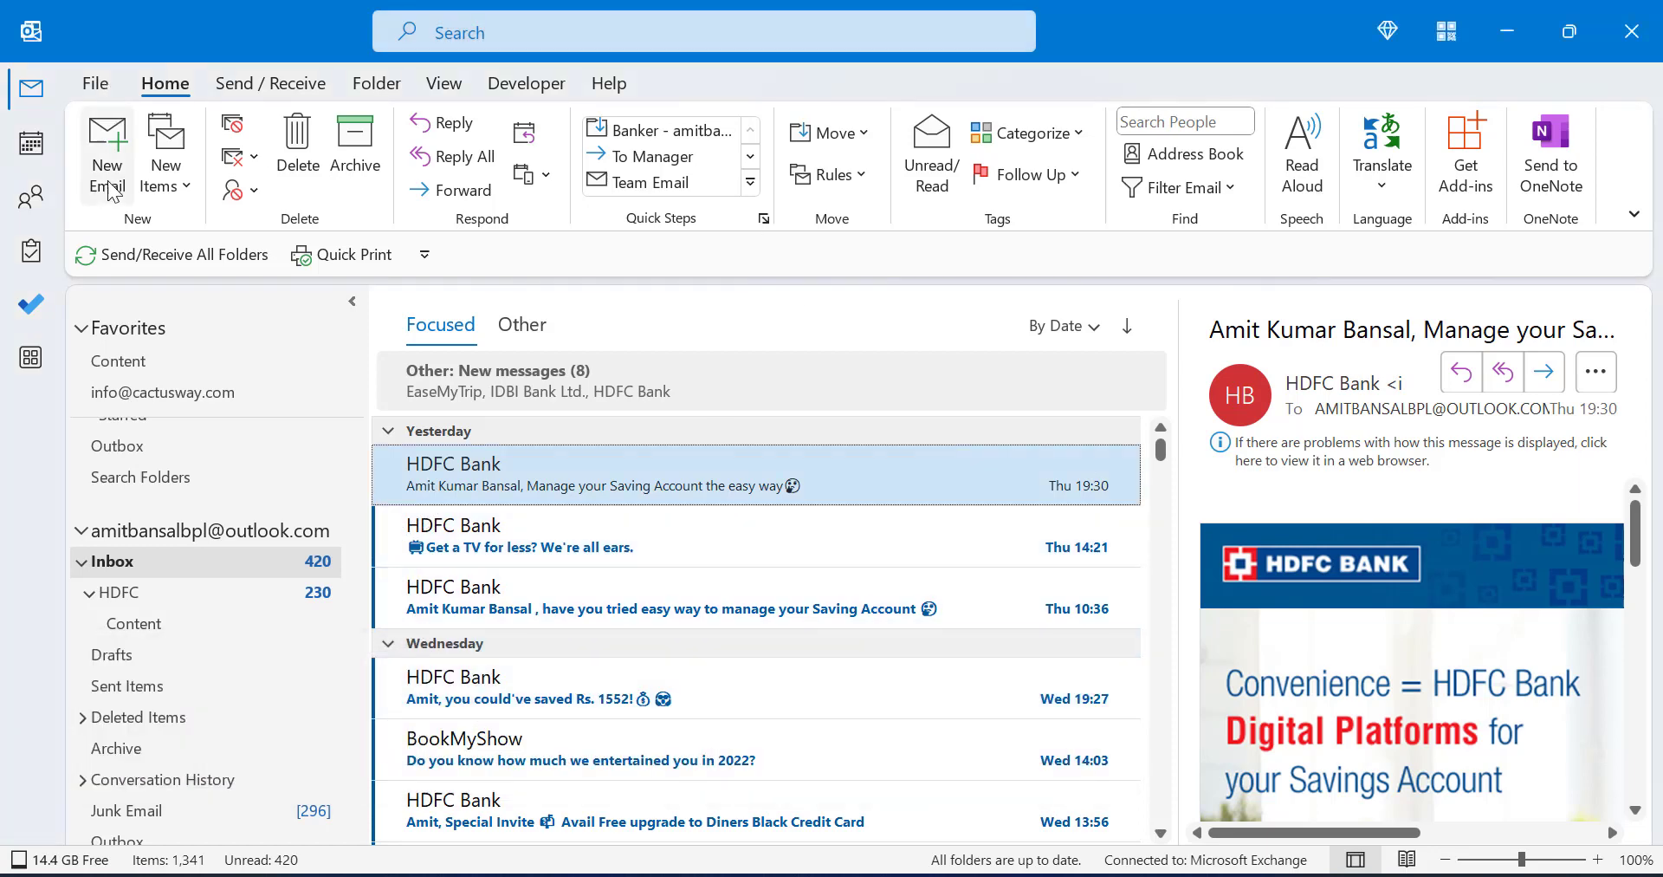
Start a new blank email message from the Home tab
{"action": "left_click", "coordinate": [107, 149]}
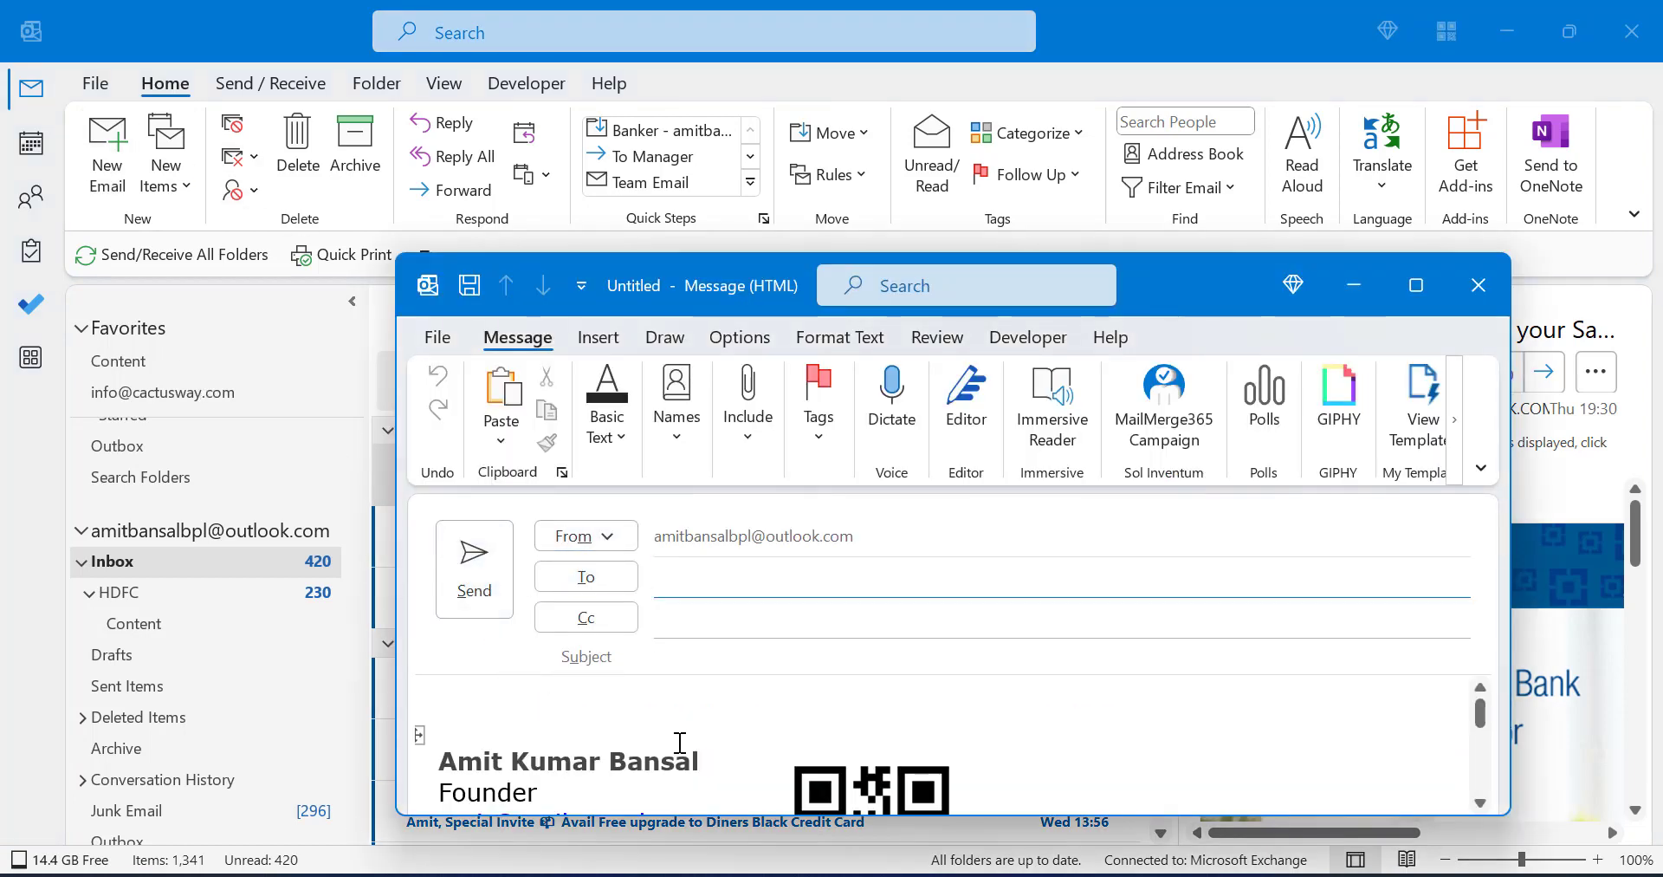
{"action": "mouse_move", "coordinate": [535, 513]}
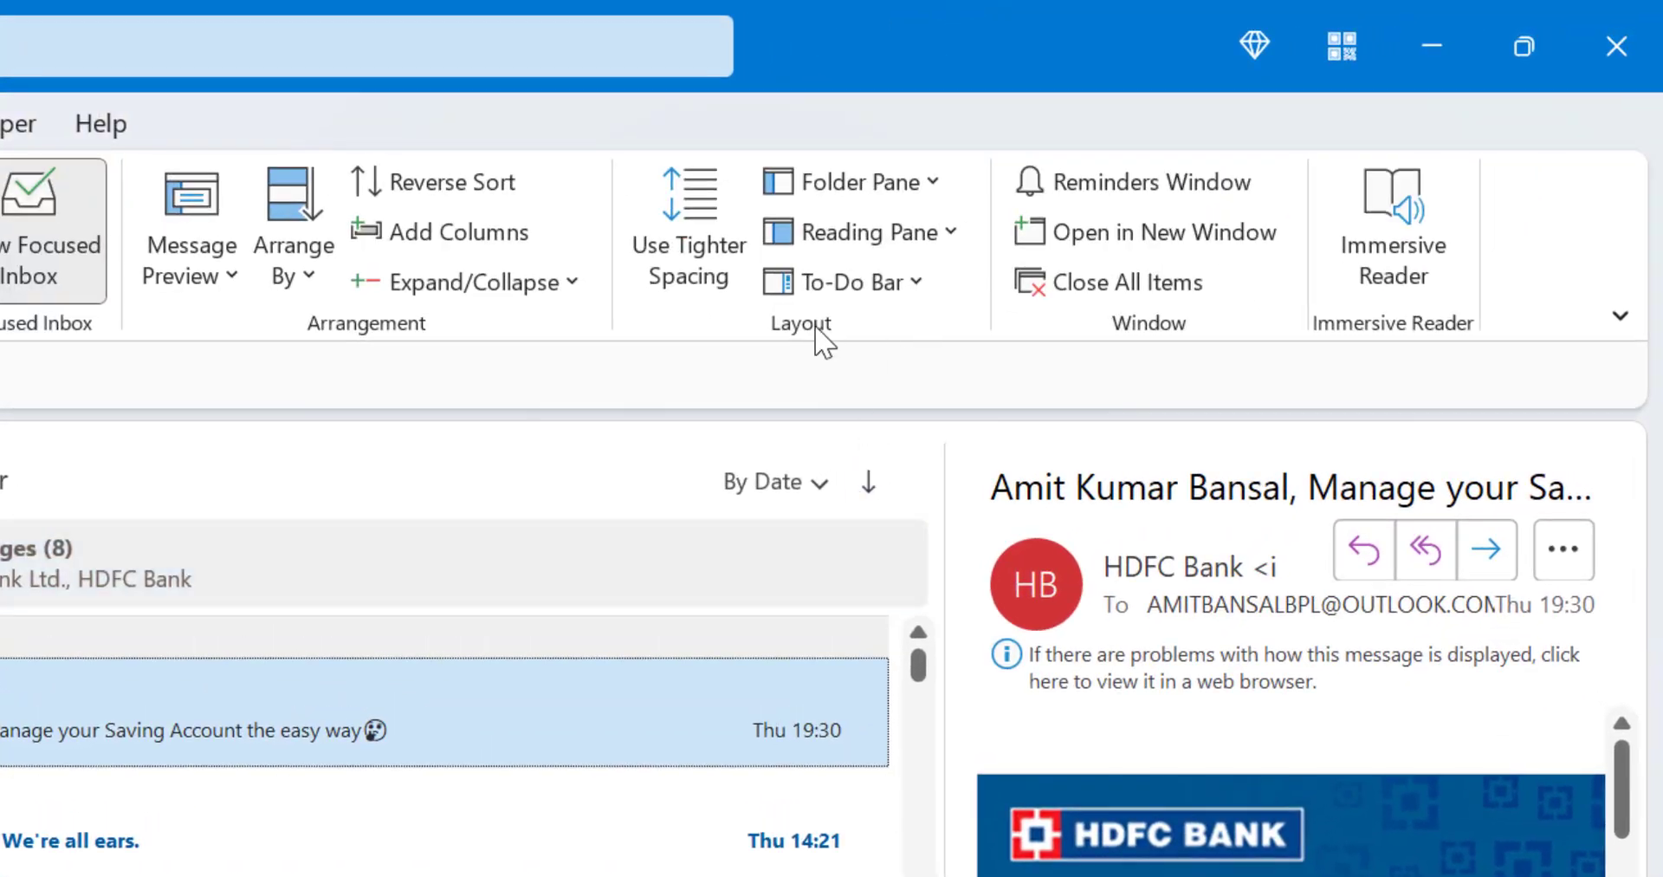
{"action": "mouse_move", "coordinate": [689, 228]}
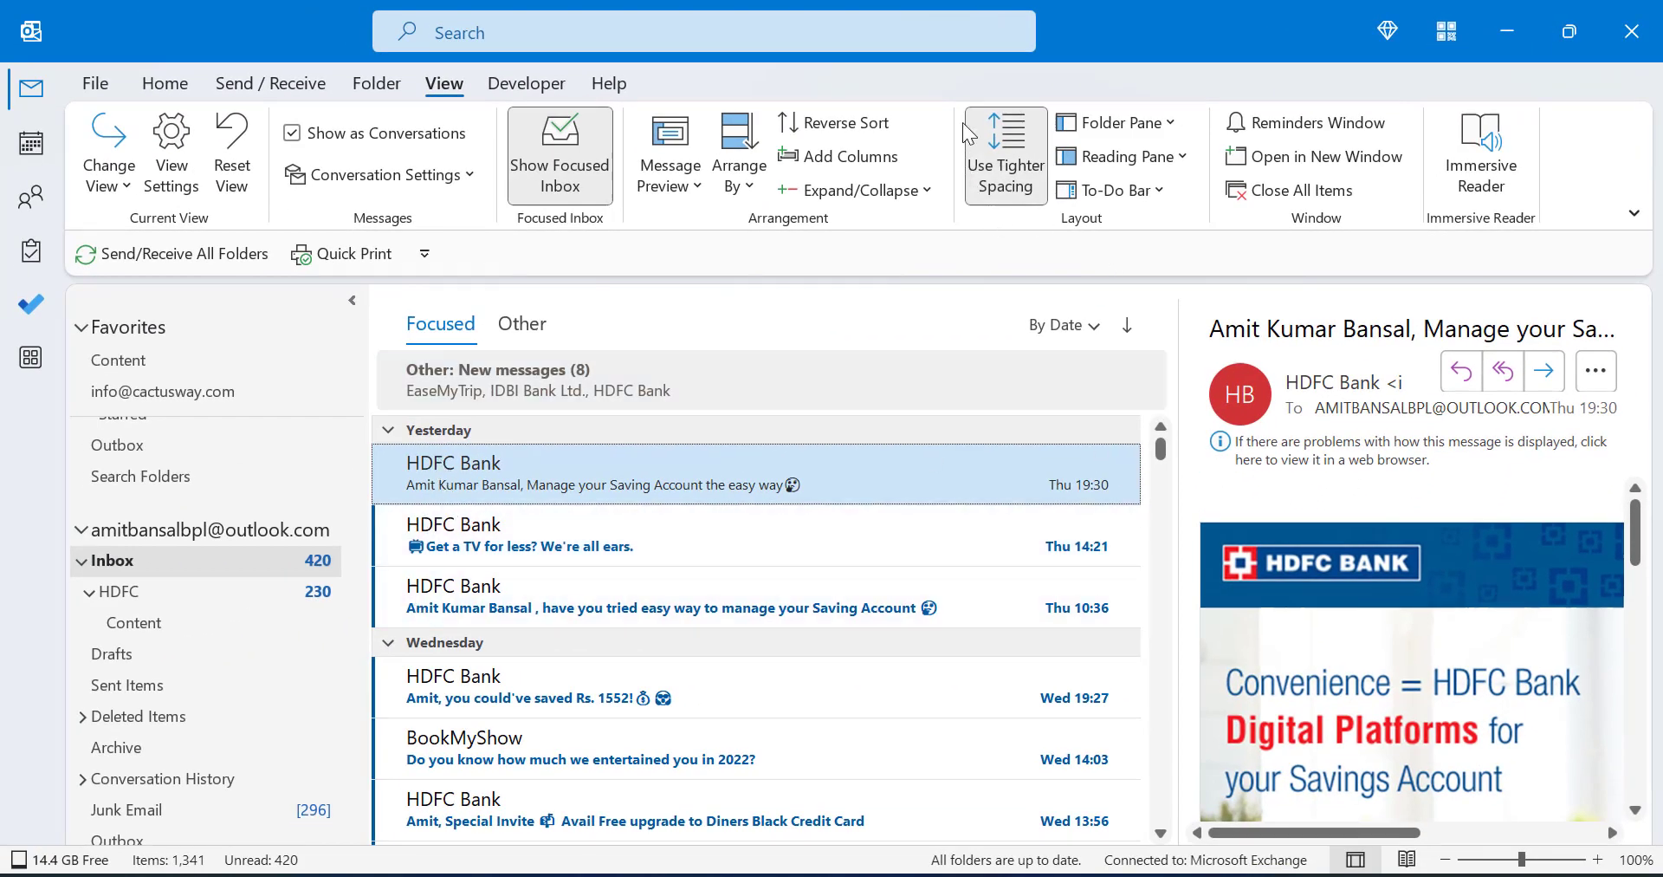
{"action": "mouse_move", "coordinate": [1012, 241]}
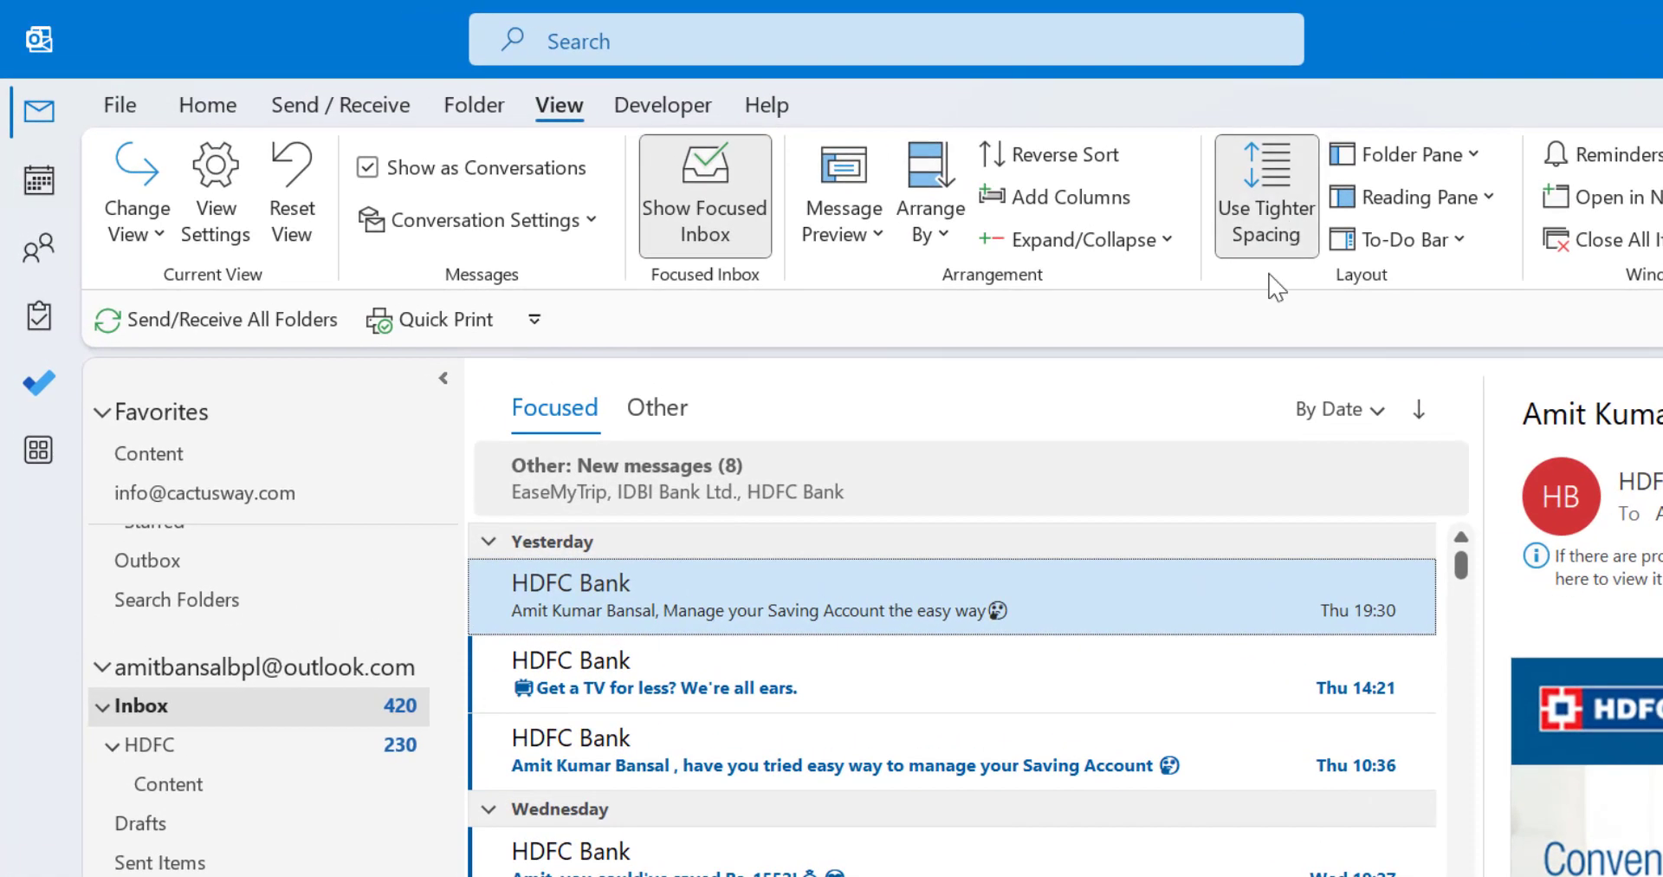
{"action": "mouse_move", "coordinate": [1288, 221]}
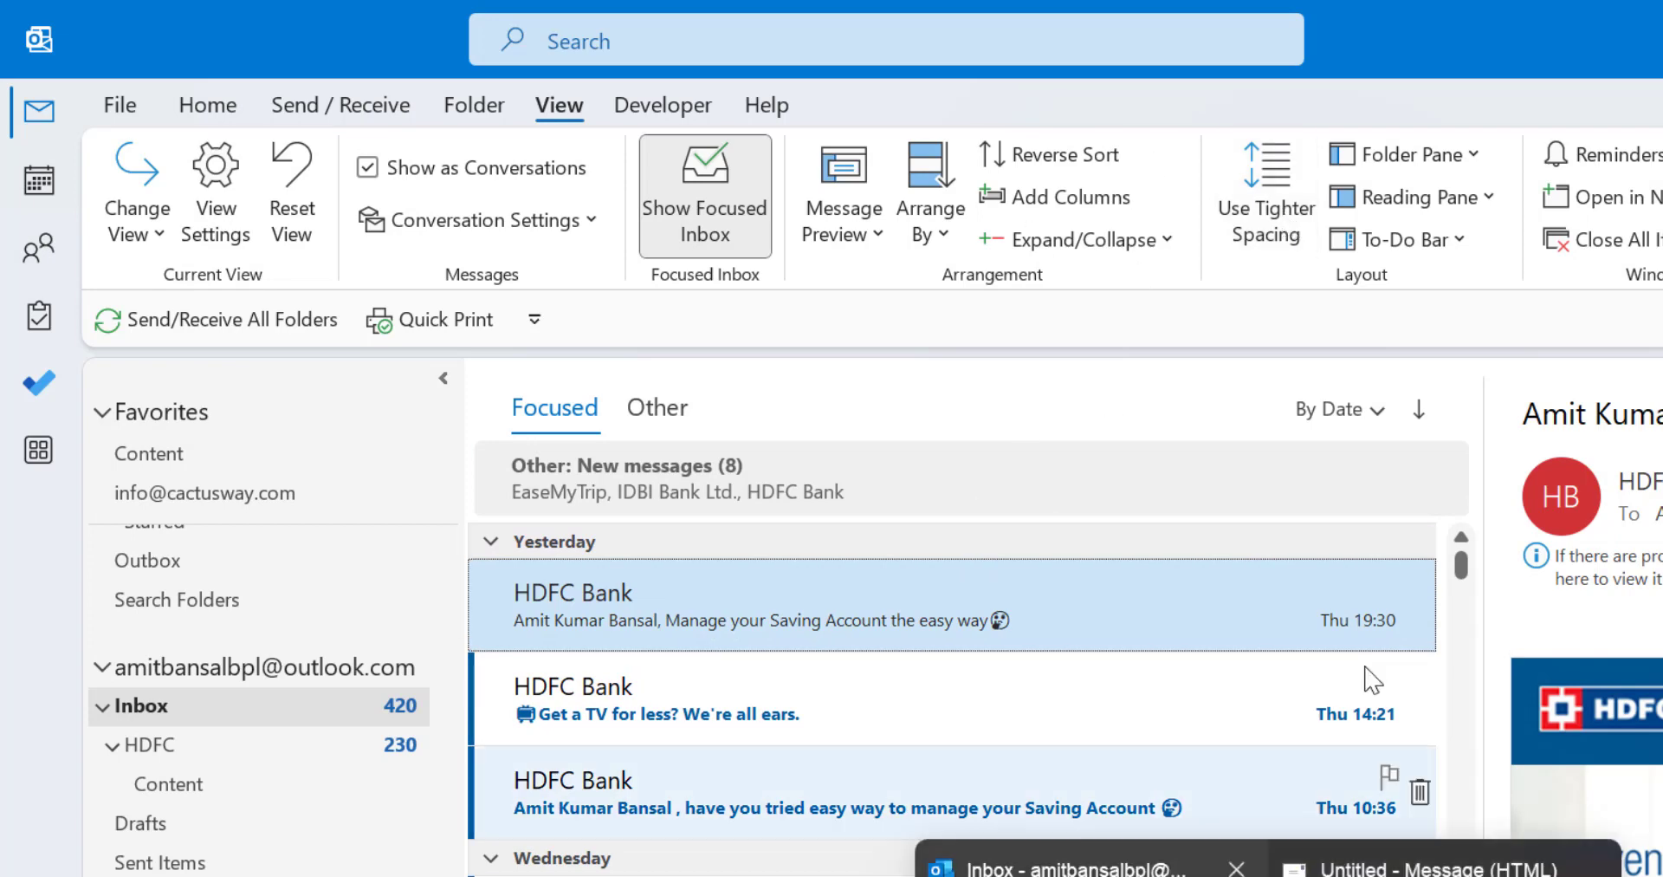
{"action": "mouse_move", "coordinate": [1470, 15]}
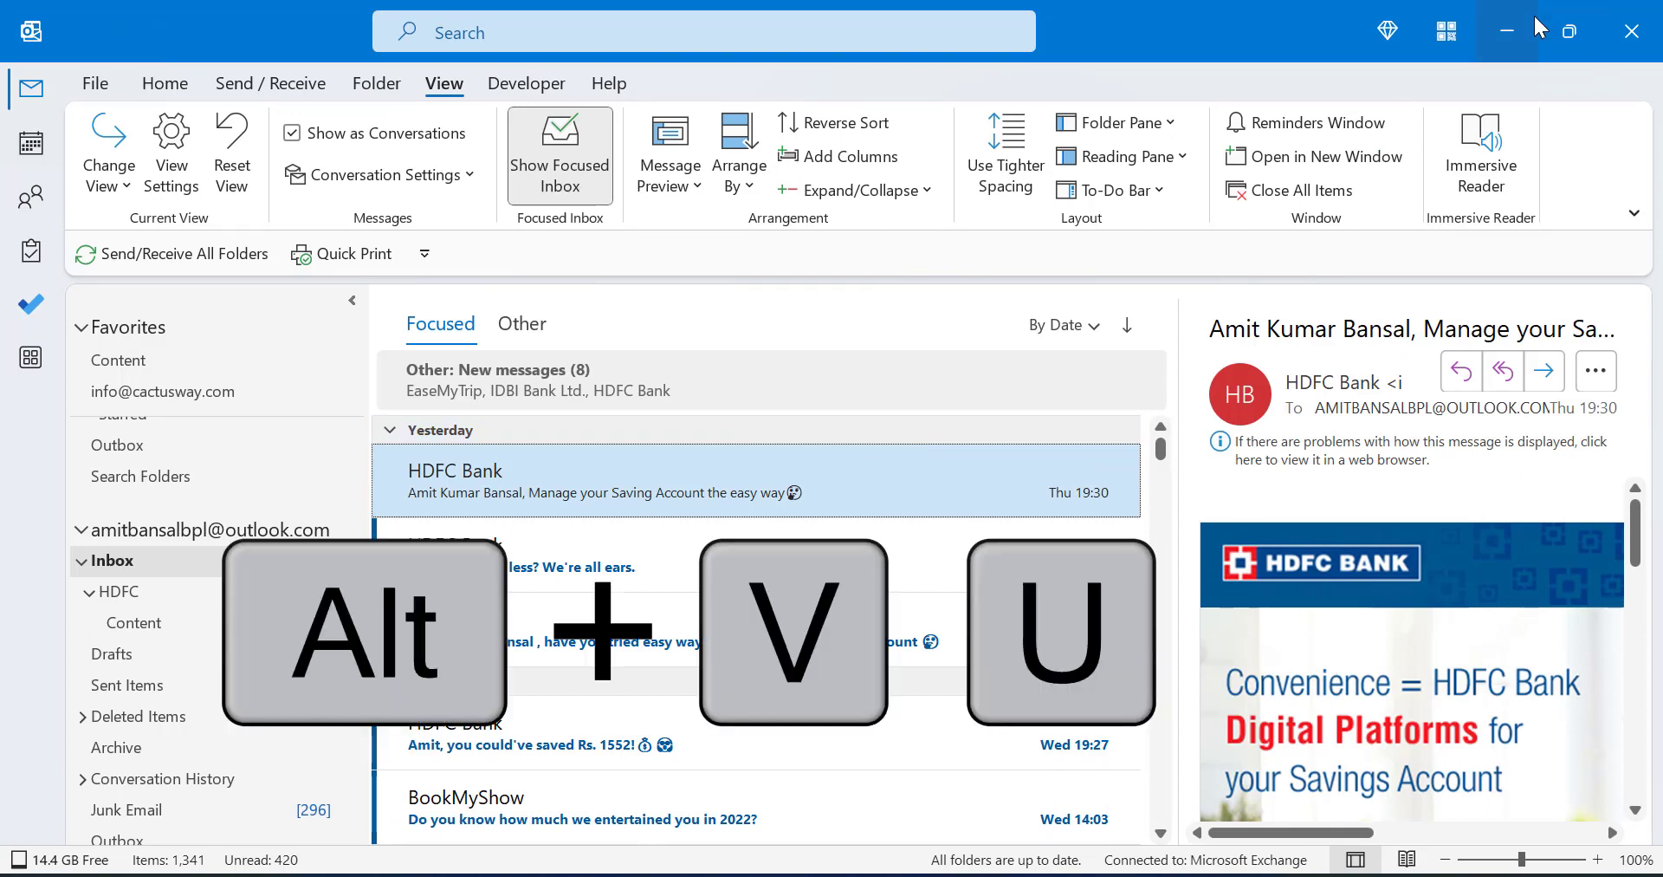
Bring up the keyboard key tips over the main Outlook window with Alt
{"action": "key", "text": "Alt"}
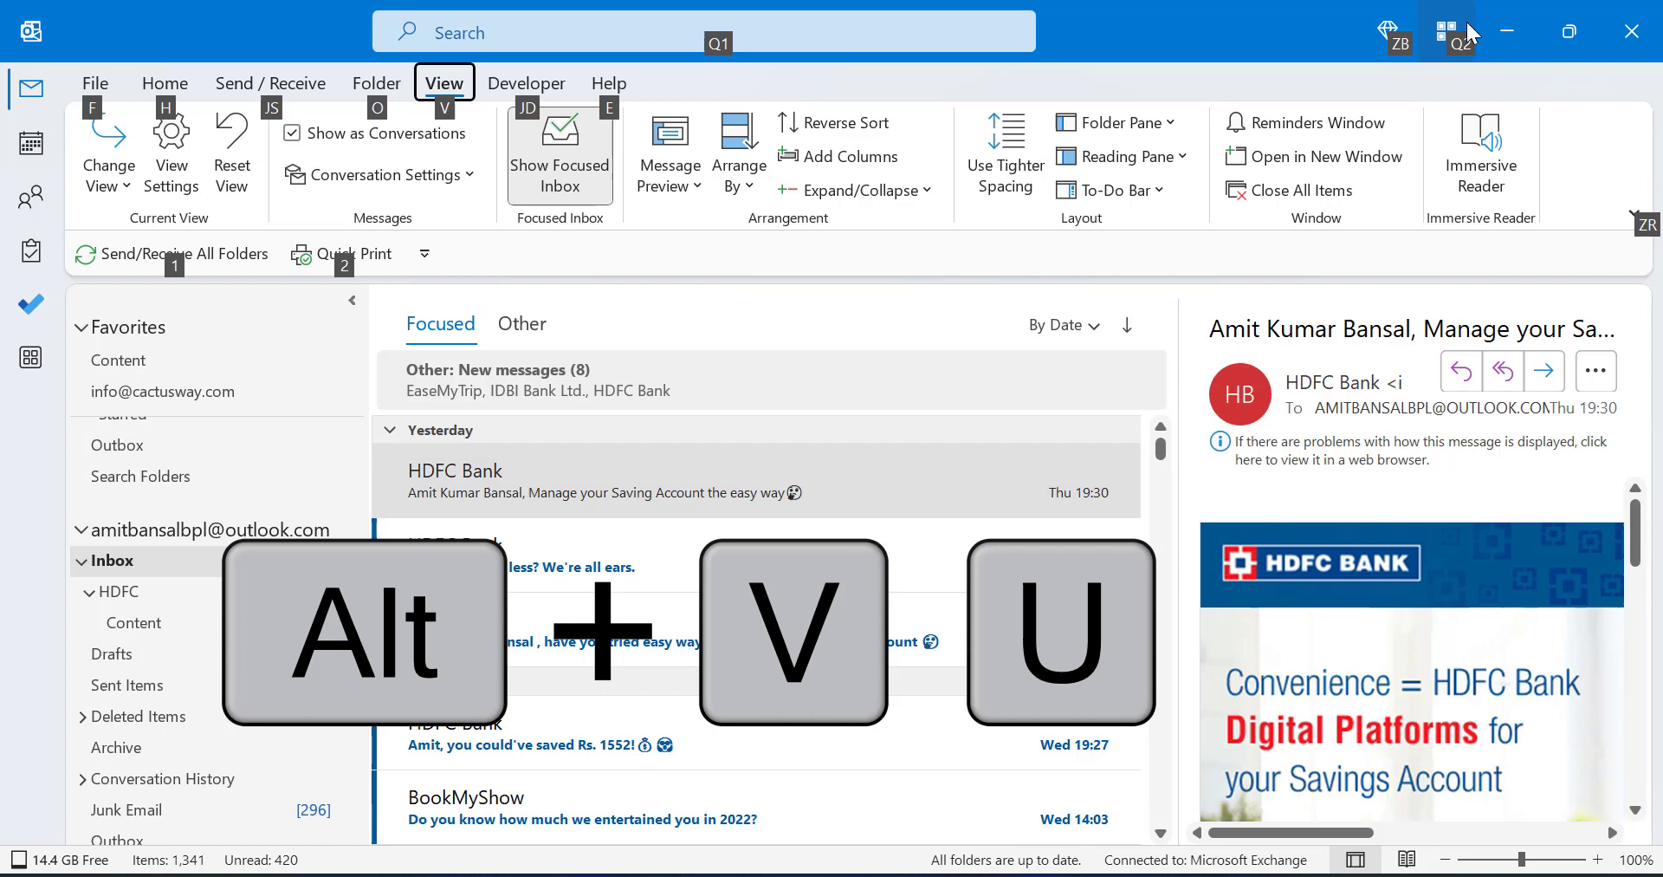